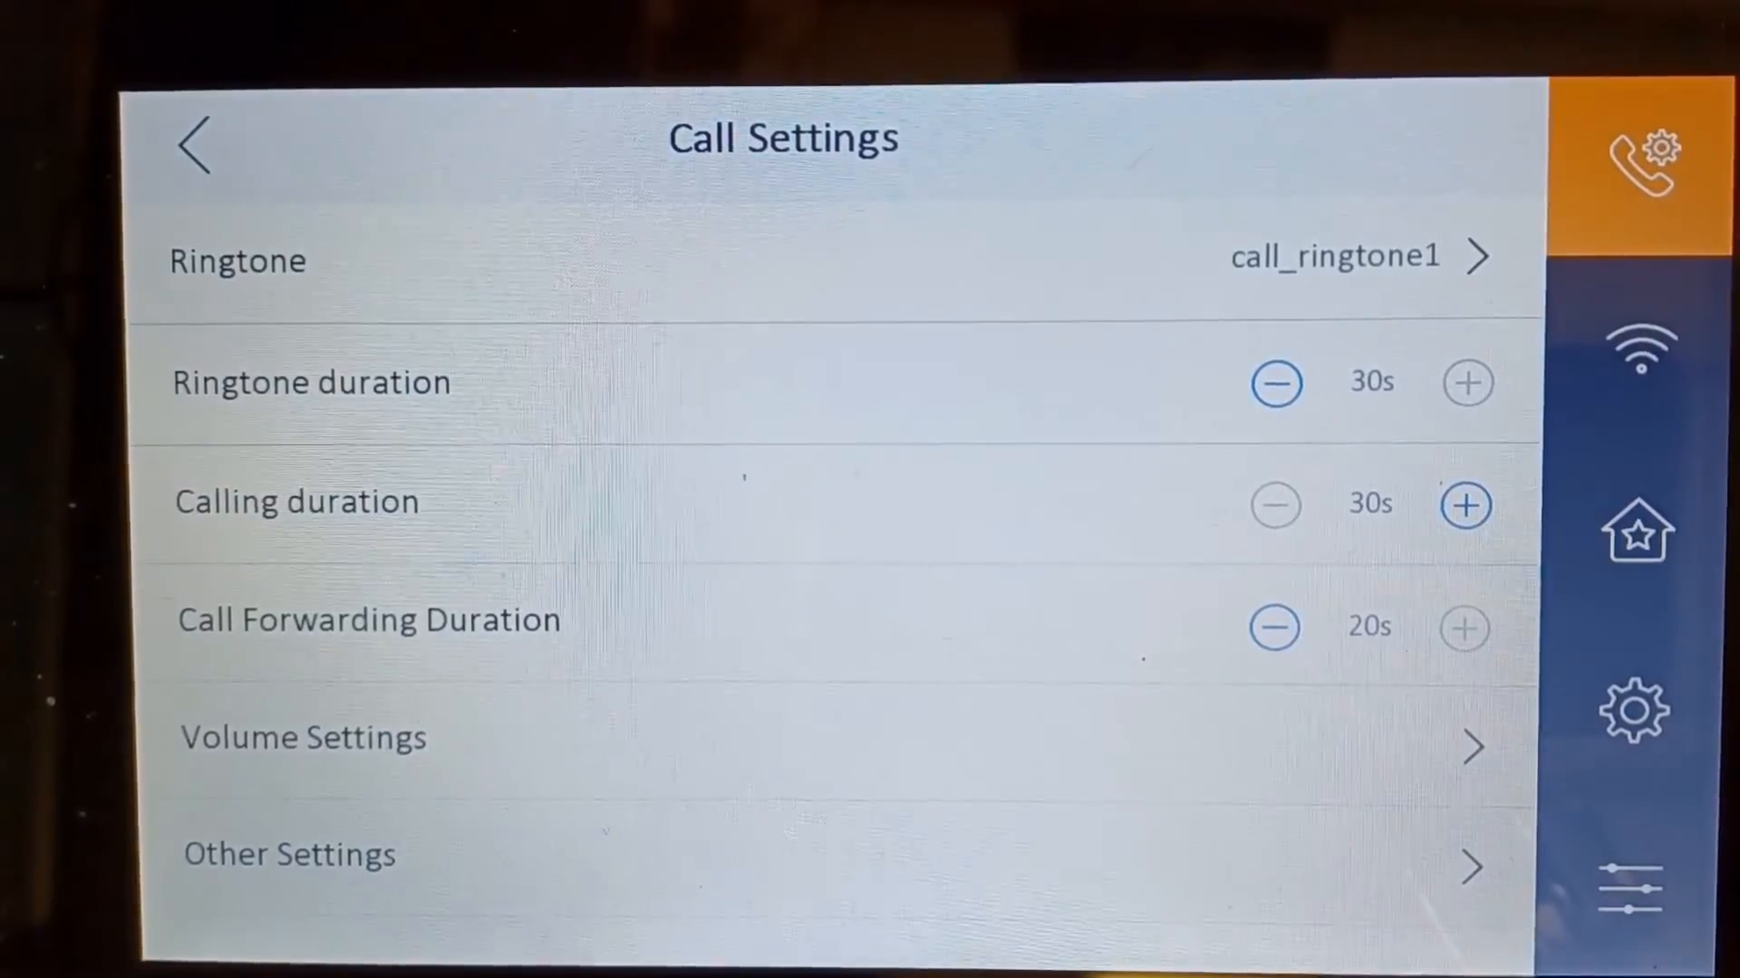
Navigate from General Settings to the Advanced Settings page in the sidebar
{"action": "left_click", "coordinate": [1634, 712]}
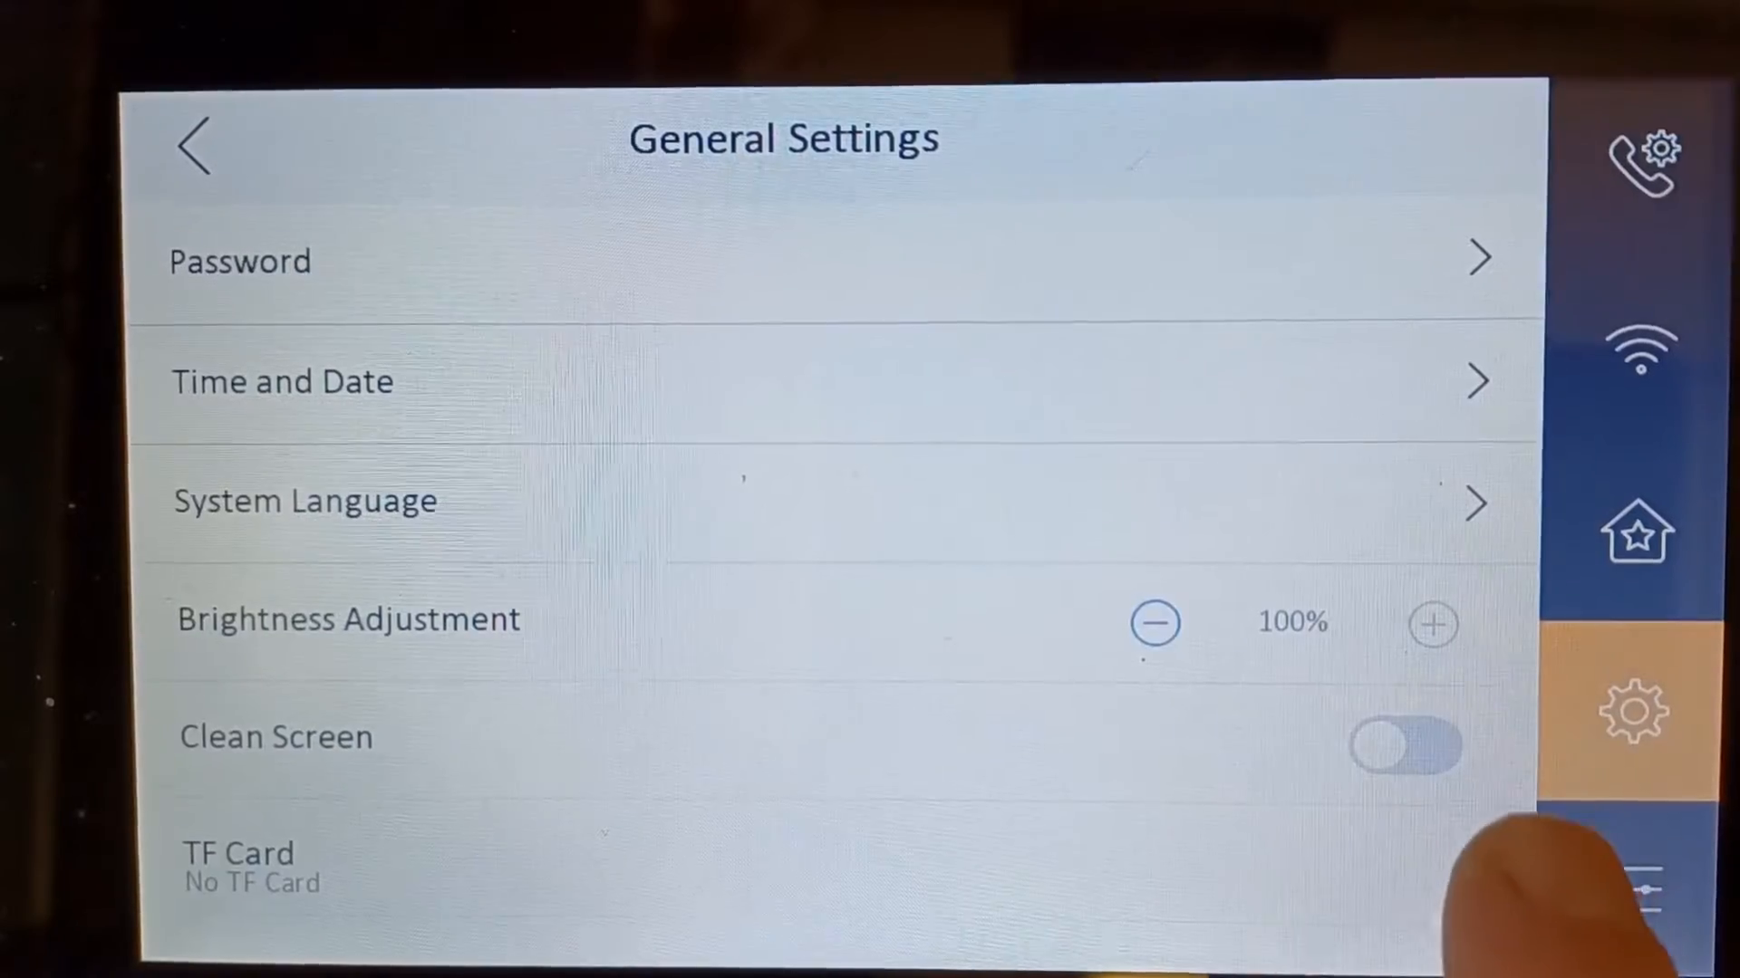
{"action": "left_click", "coordinate": [1640, 888]}
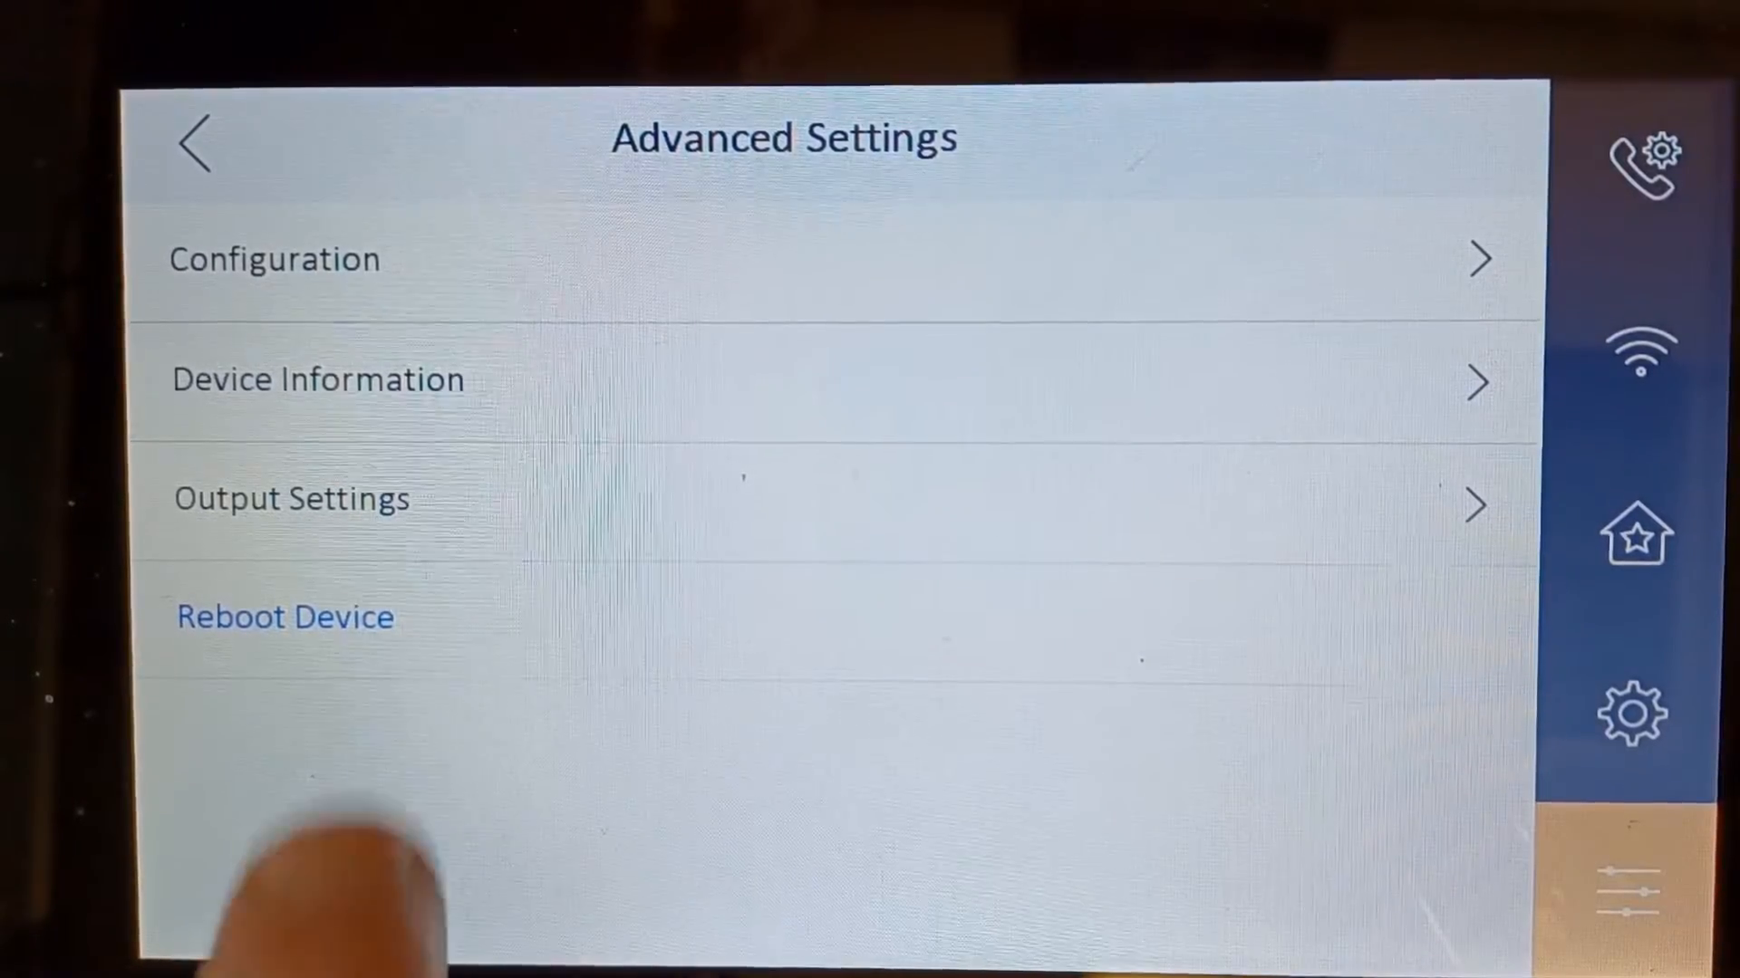
Trigger Reboot Device so the indoor station restarts to its startup splash
{"action": "left_click", "coordinate": [285, 616]}
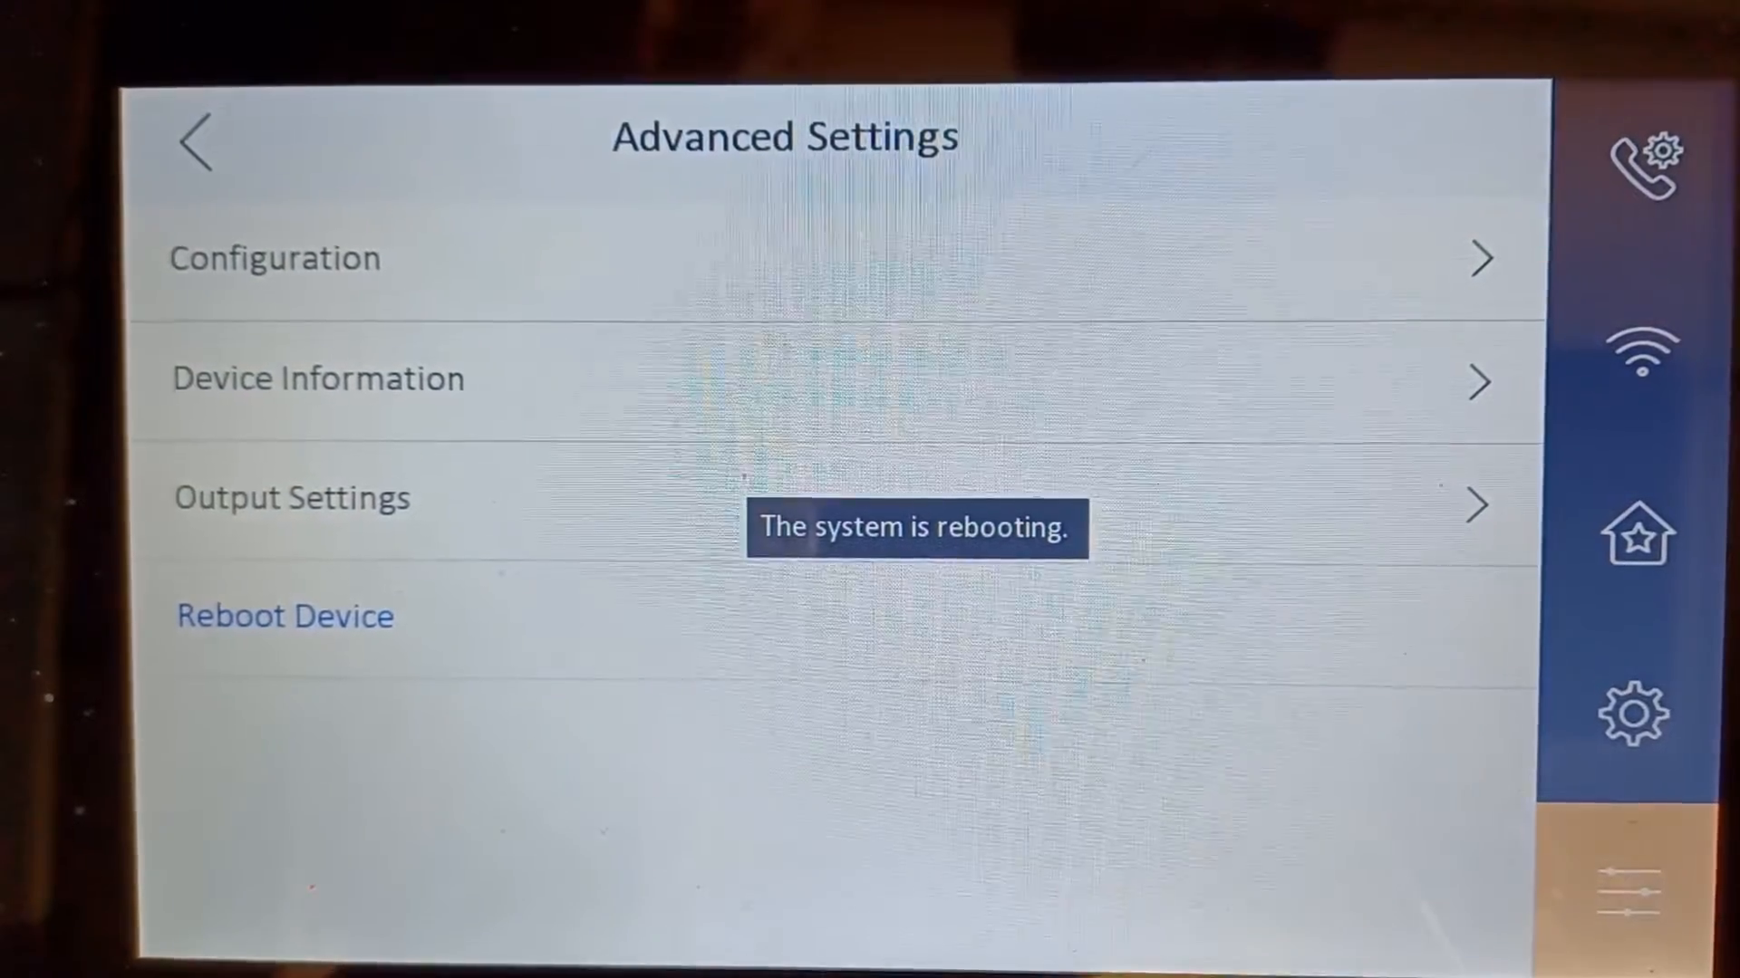
{"action": "left_click", "coordinate": [285, 616]}
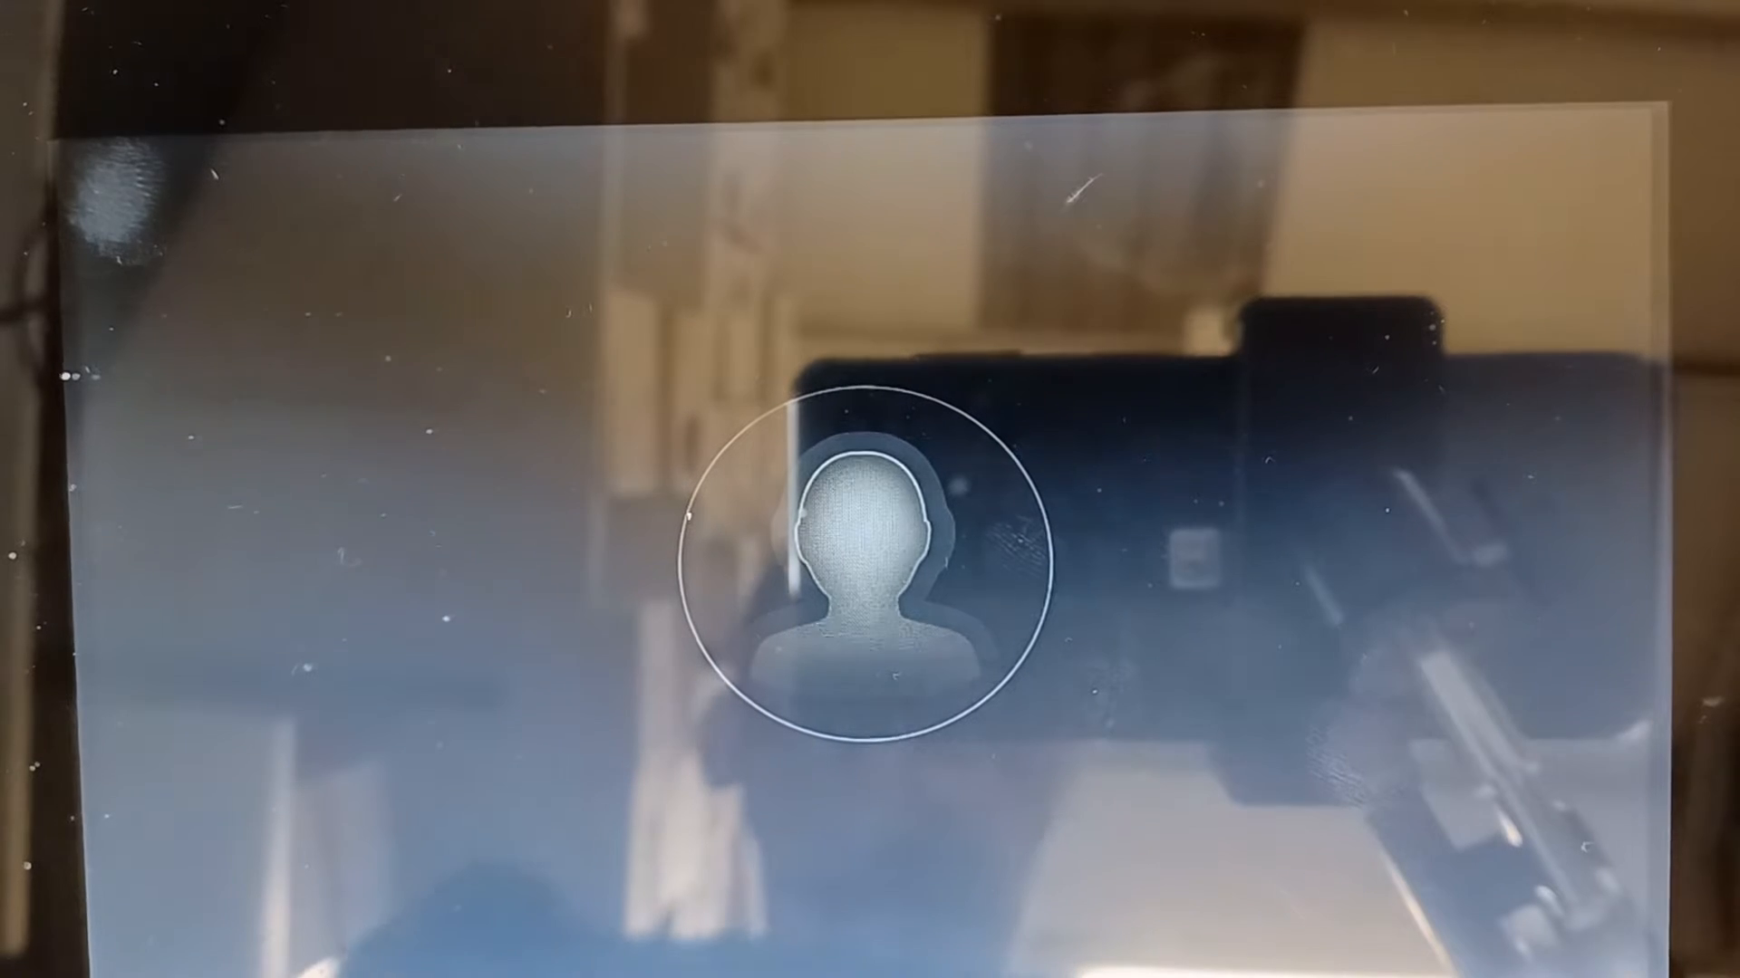